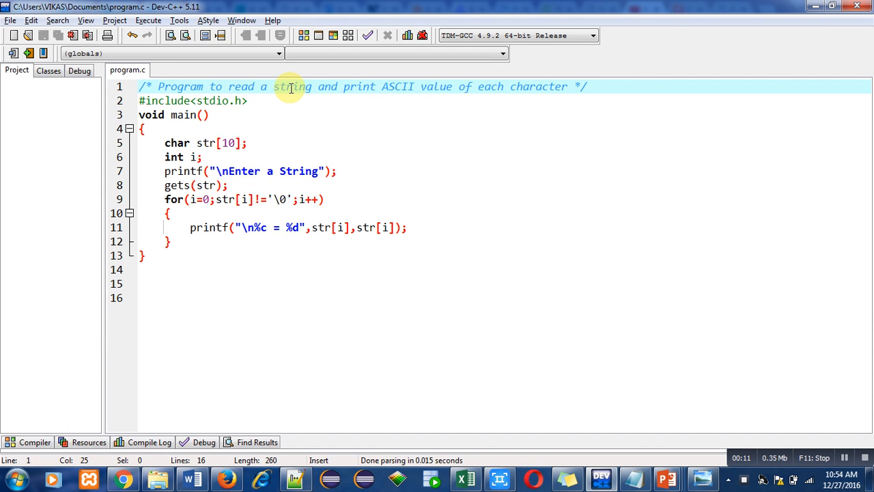
mouse_move(472, 88)
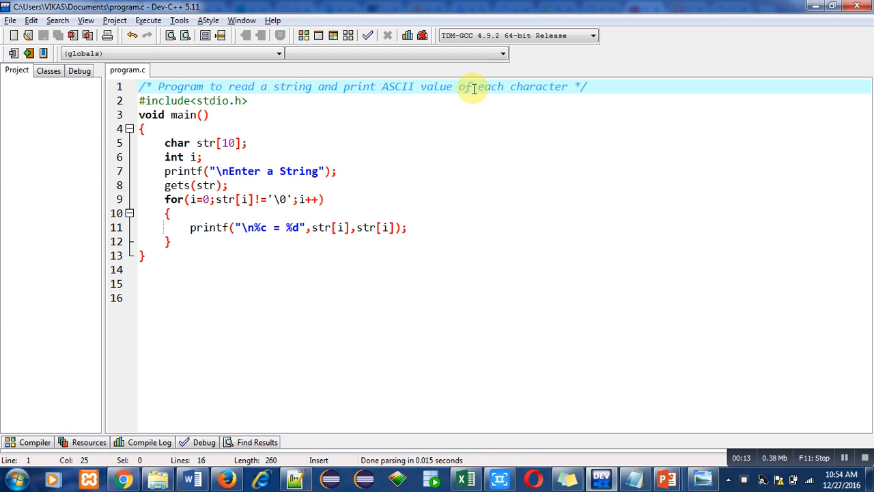
Position the cursor in the editor within the ASCII program source.
left_click(257, 102)
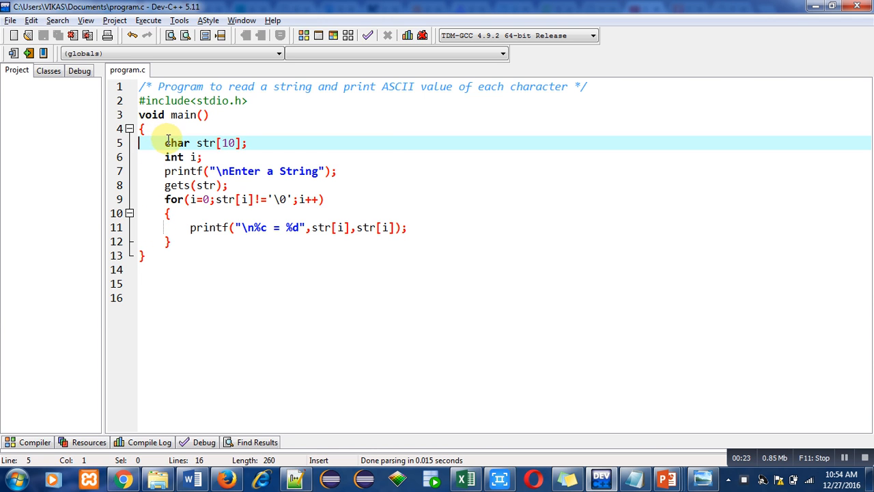
mouse_move(260, 143)
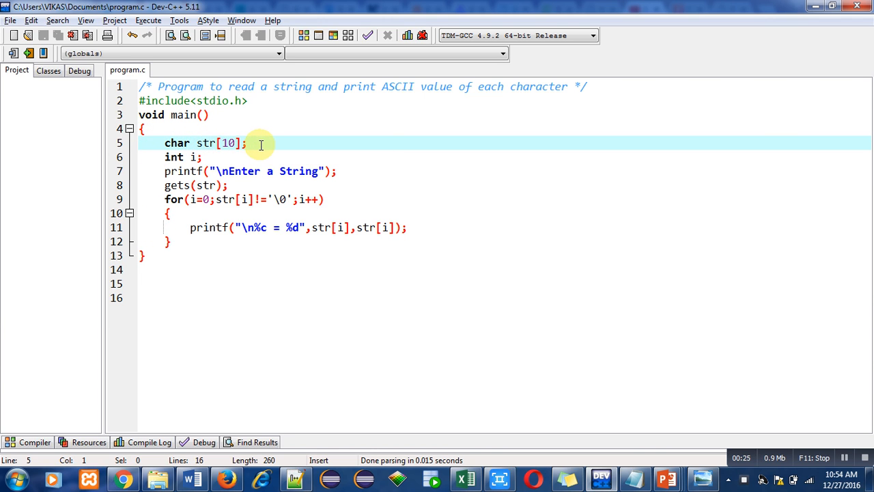
mouse_move(217, 144)
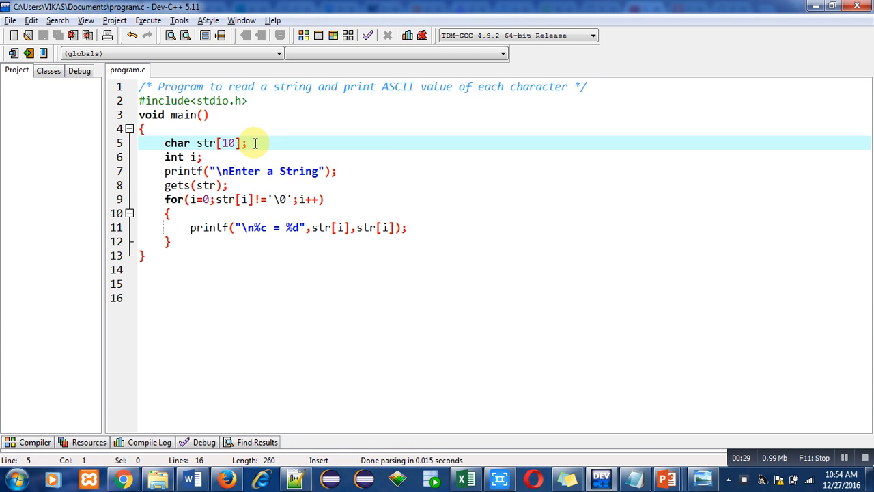
left_click(203, 157)
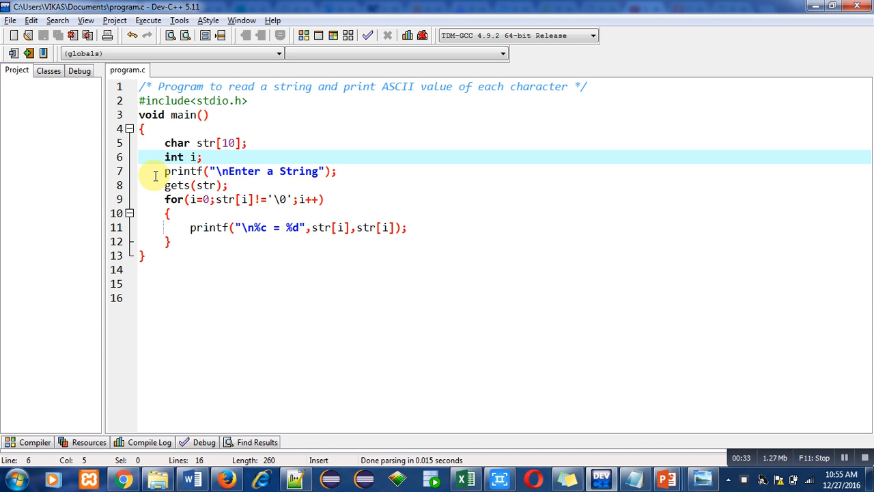
left_click(221, 171)
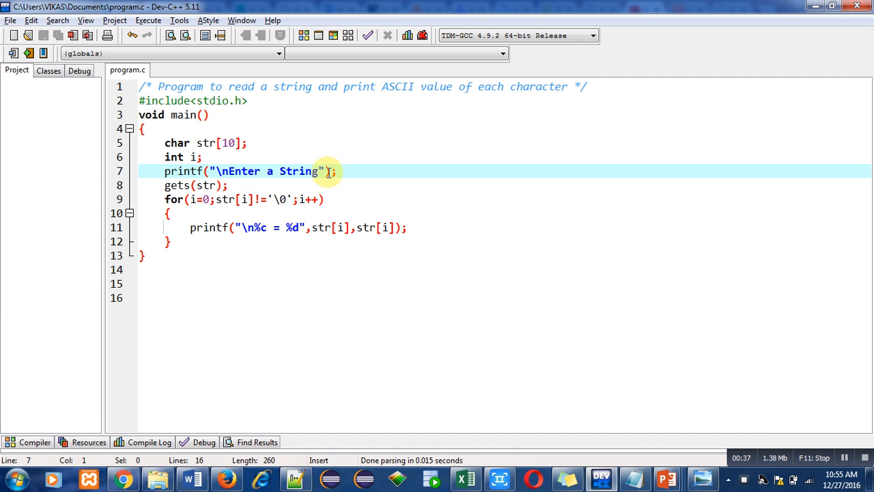
left_click(155, 185)
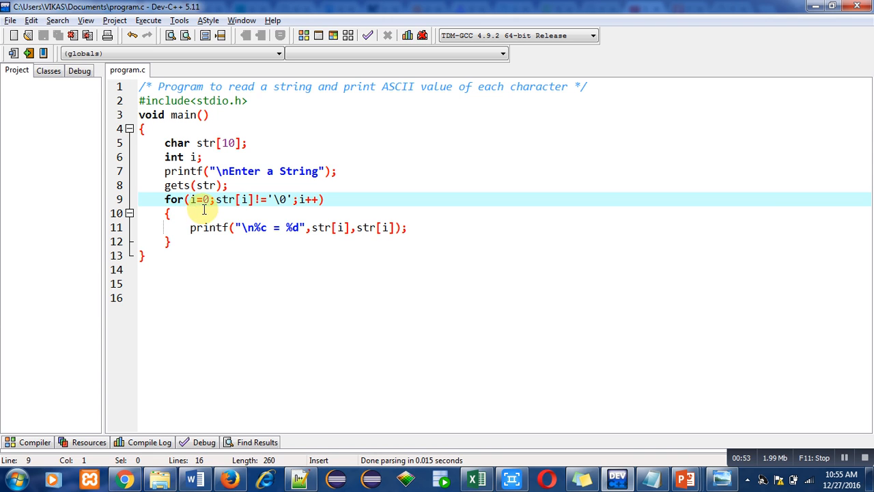
mouse_move(241, 208)
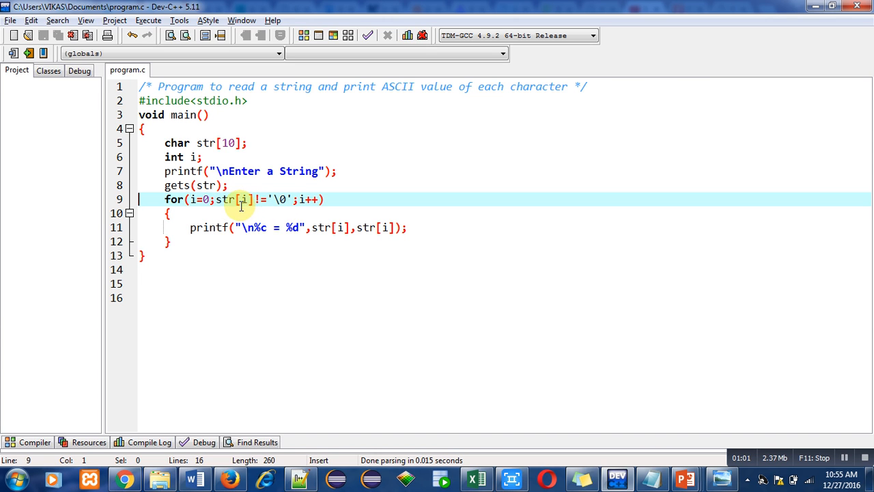
mouse_move(282, 200)
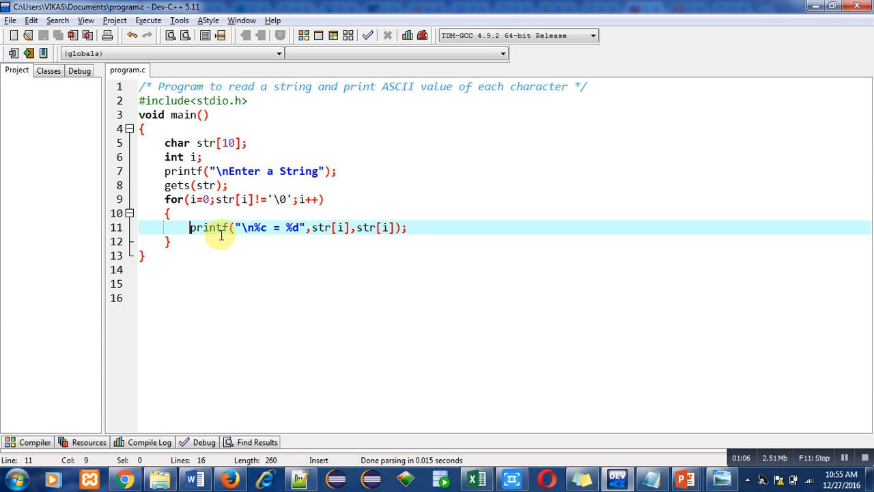
mouse_move(274, 240)
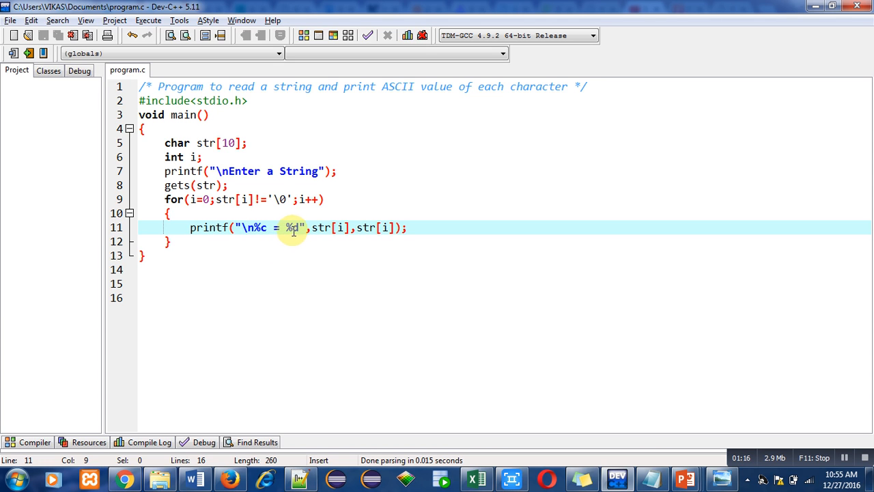
mouse_move(262, 232)
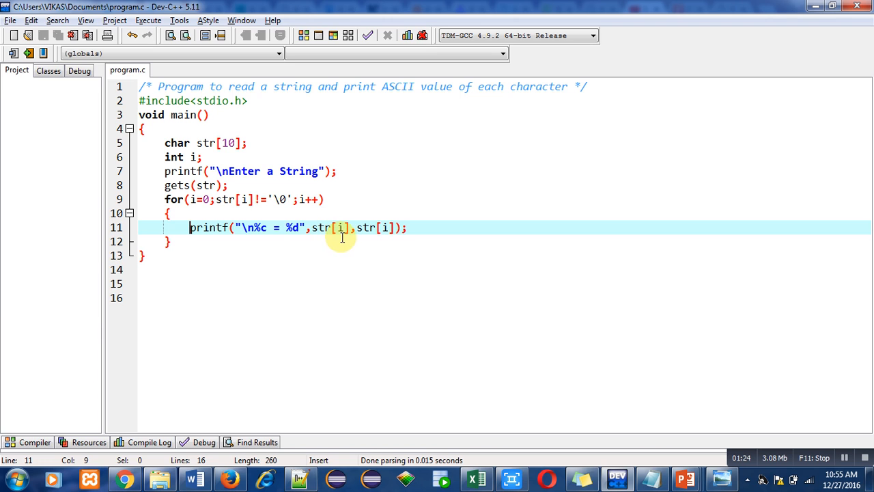
mouse_move(326, 238)
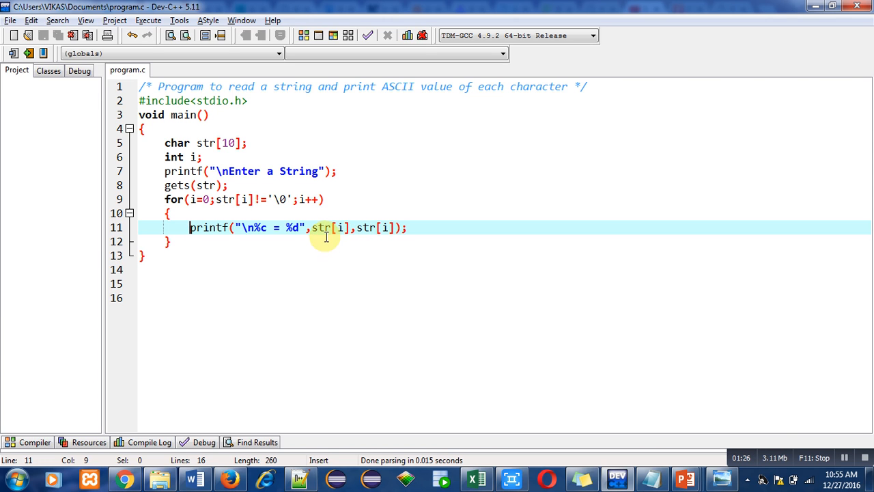
mouse_move(328, 246)
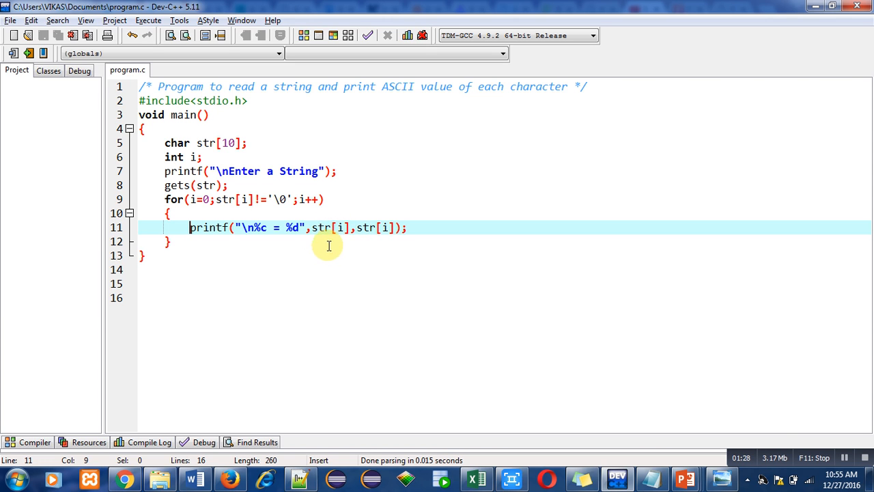
mouse_move(259, 230)
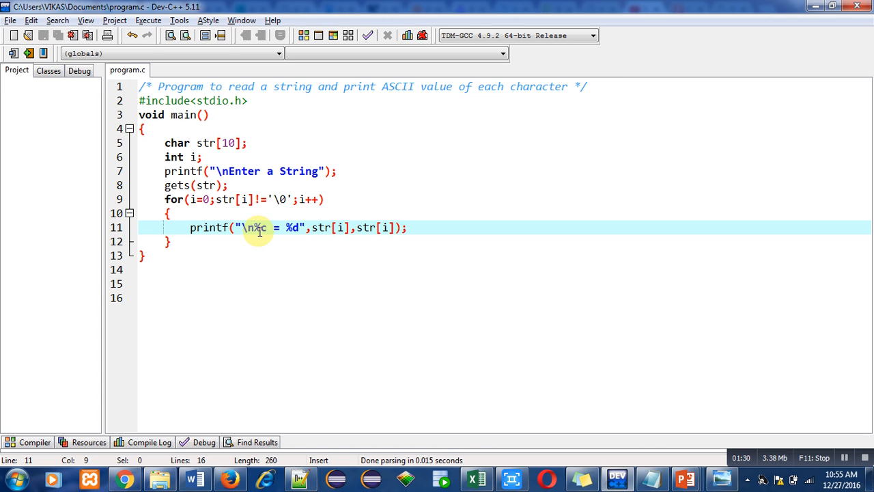
mouse_move(377, 232)
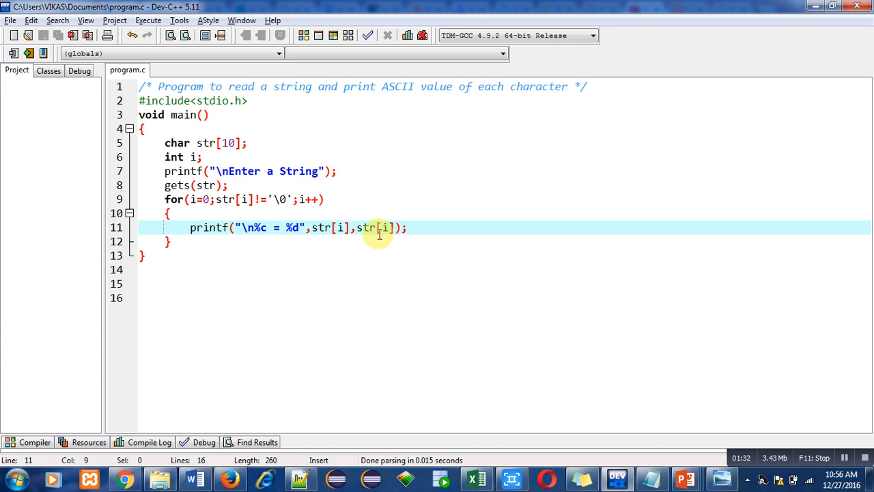
mouse_move(347, 264)
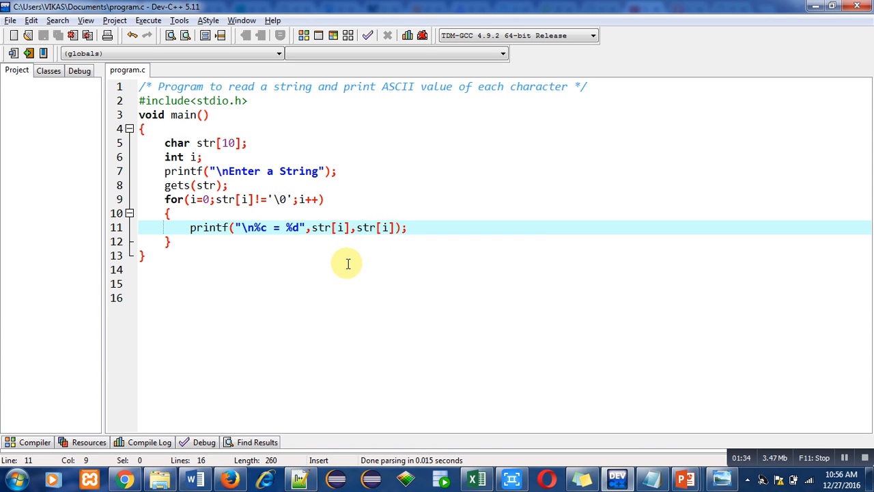
mouse_move(294, 226)
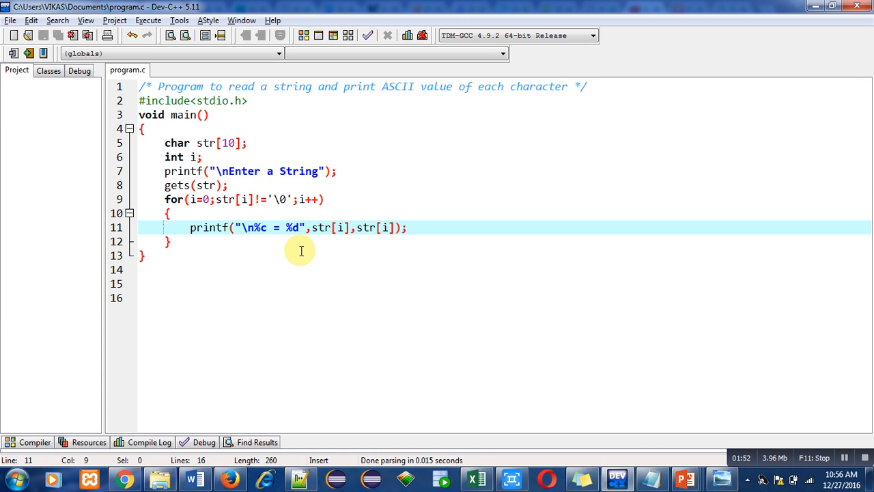
mouse_move(200, 274)
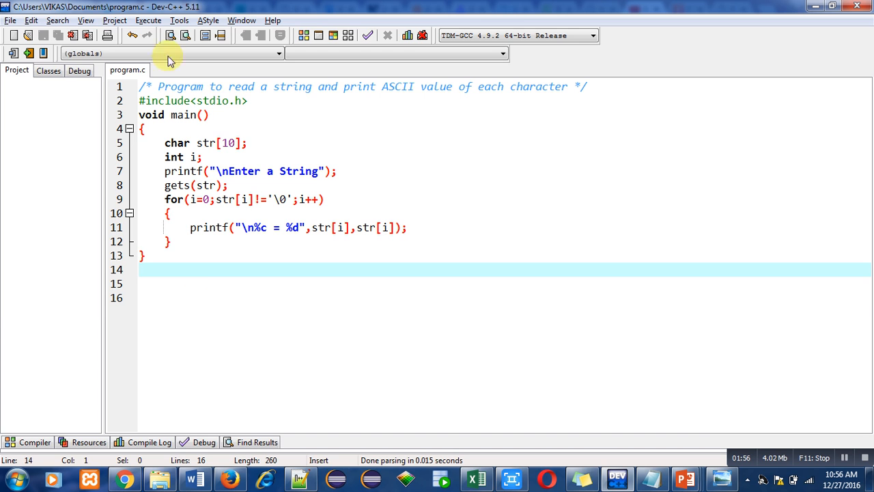
Build and launch the ASCII program via Execute > Compile & Run.
left_click(148, 21)
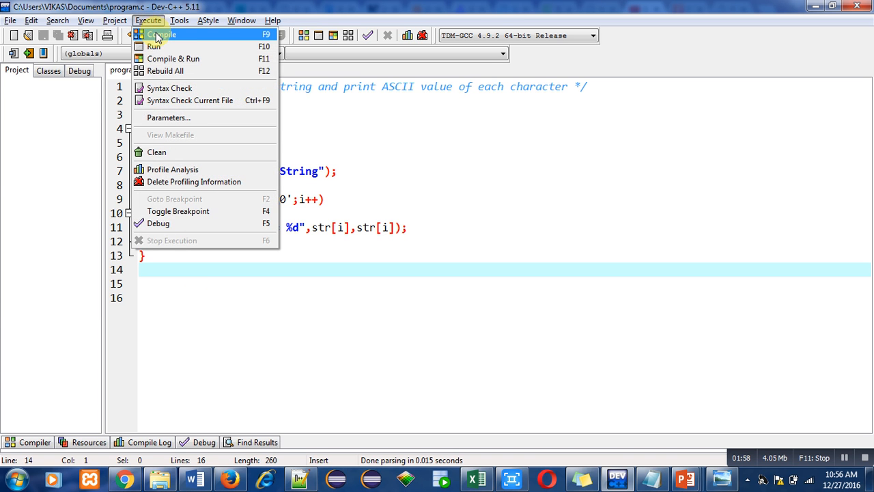
left_click(164, 34)
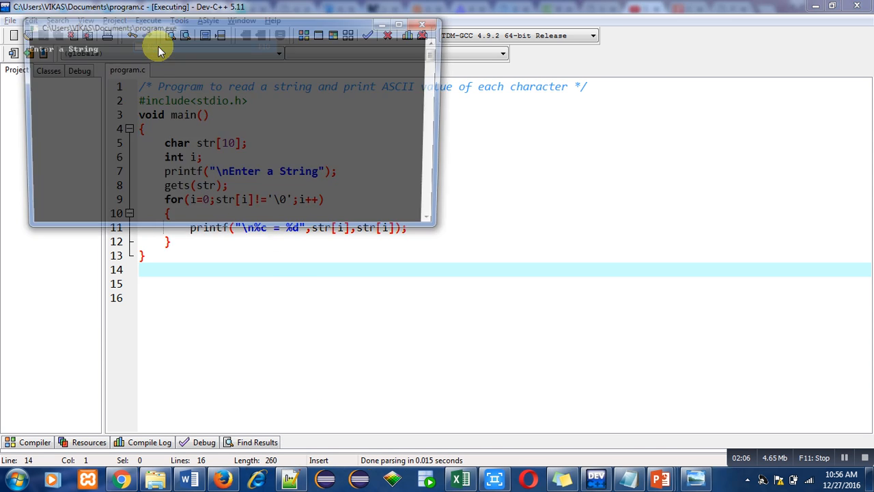
Enter the string 'Sanjay' so the program lists each character's ASCII value.
type("Sanjay")
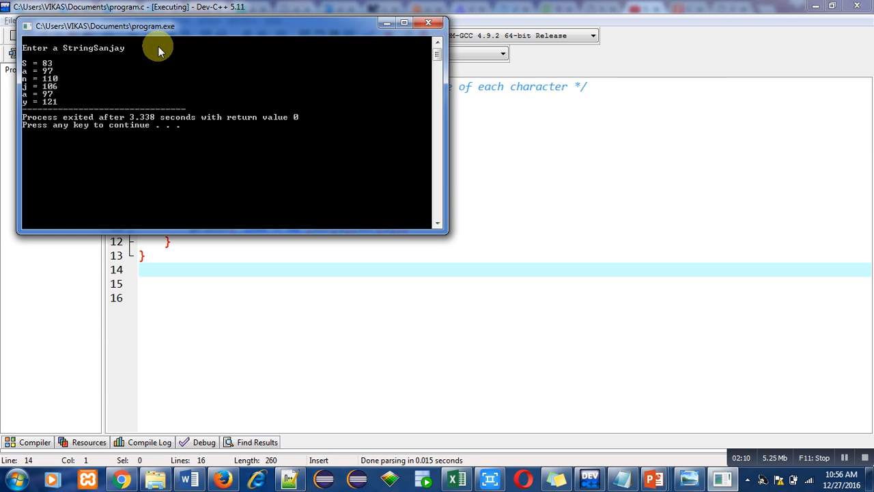
mouse_move(52, 66)
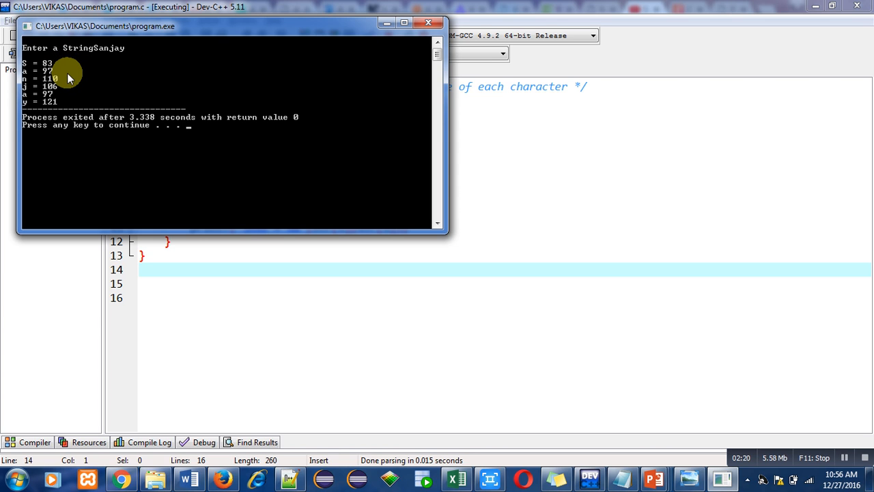
mouse_move(71, 90)
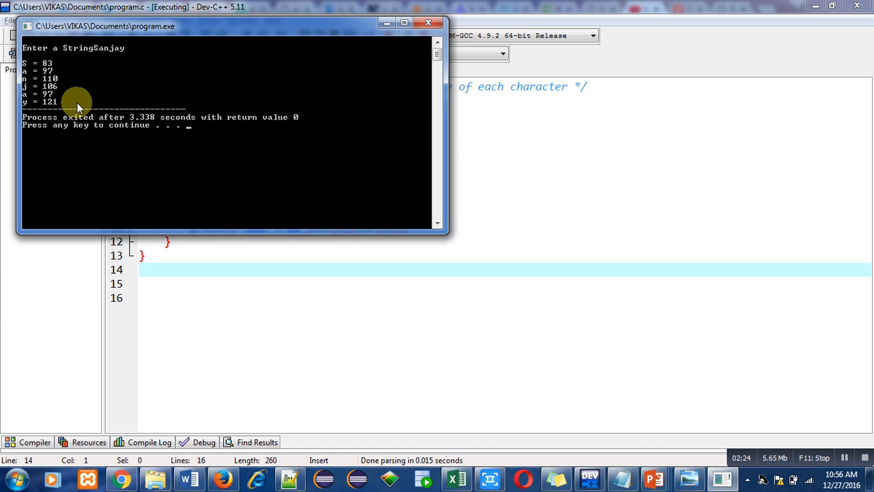
mouse_move(120, 112)
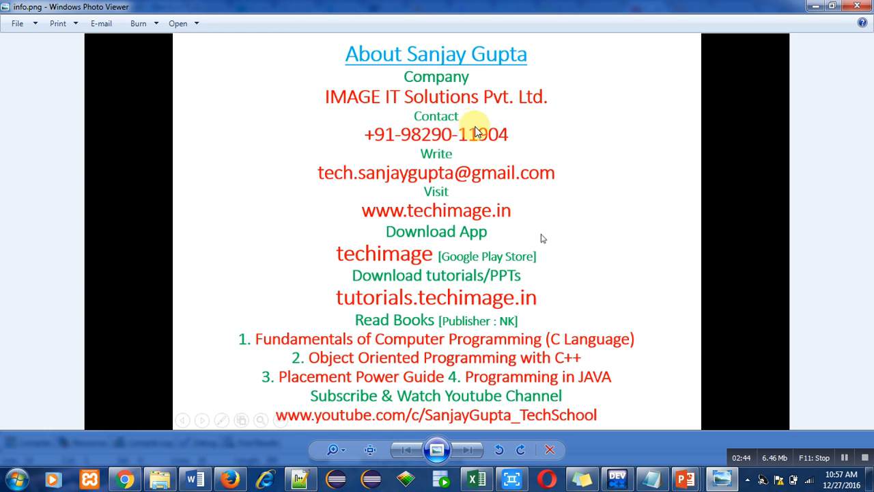
mouse_move(393, 194)
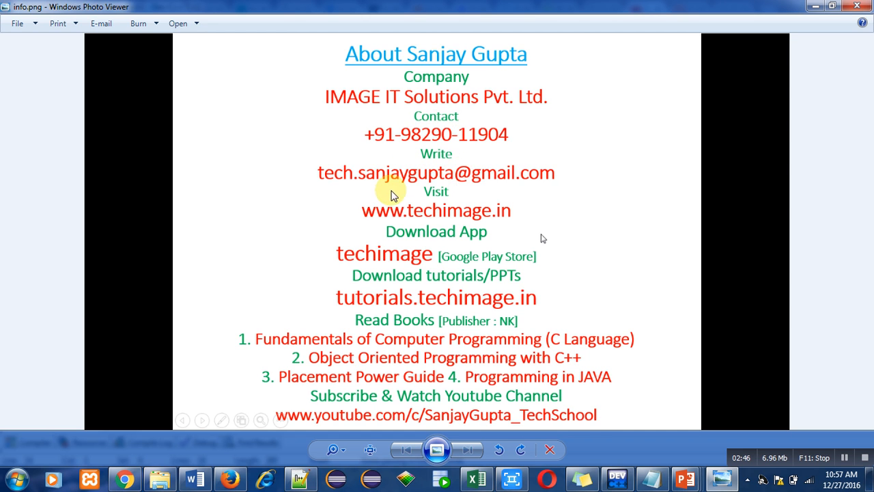
mouse_move(459, 194)
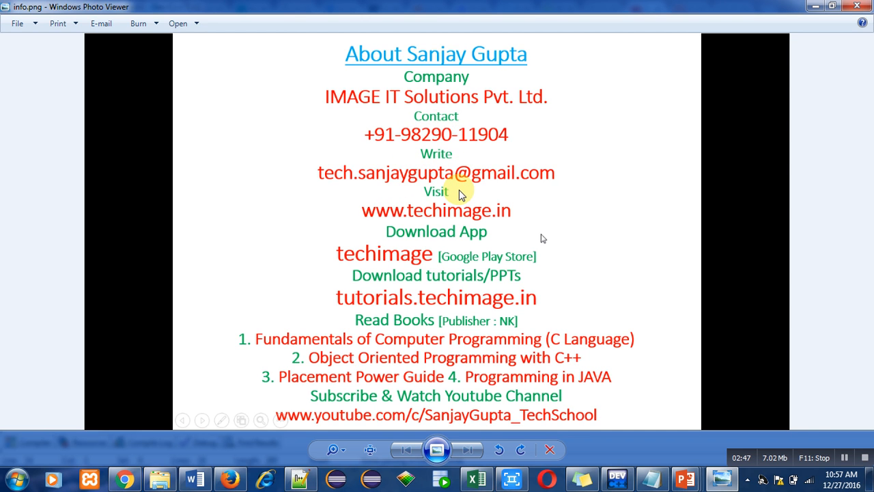
mouse_move(407, 222)
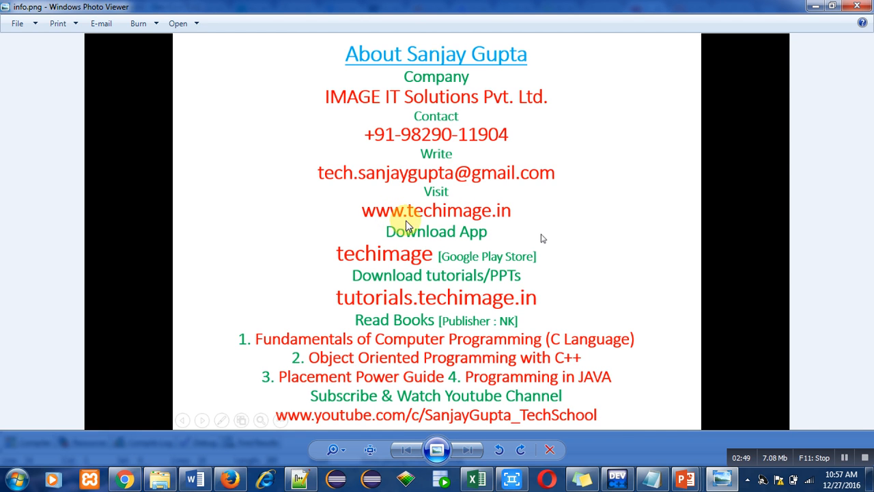
mouse_move(462, 225)
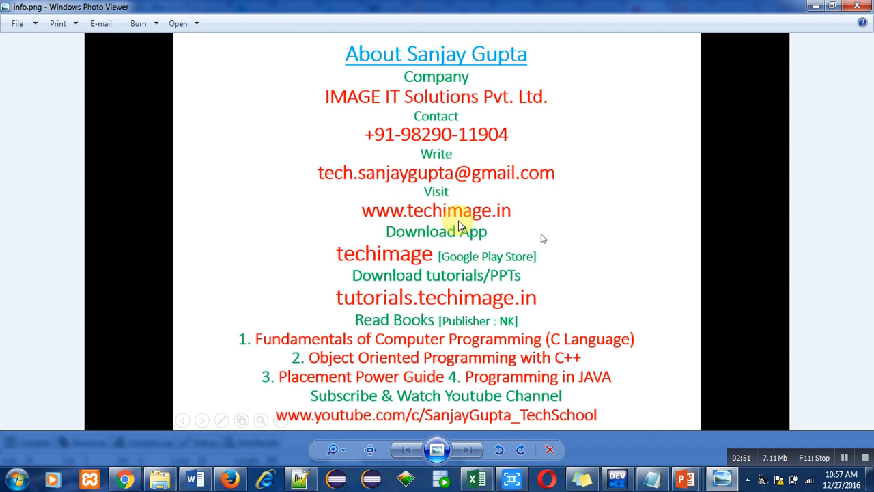
mouse_move(382, 265)
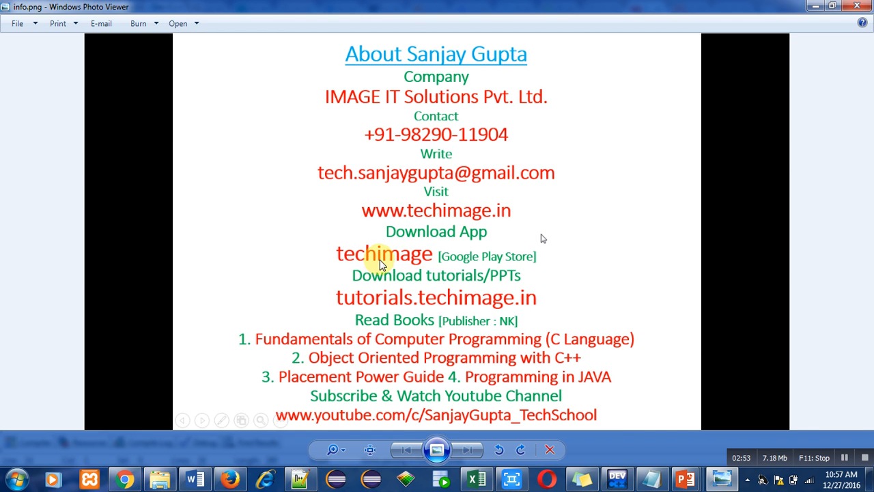
mouse_move(437, 259)
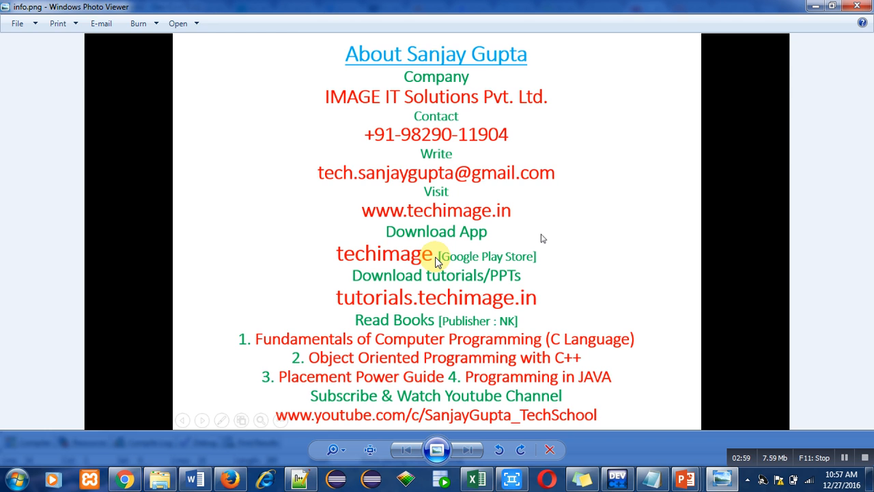
mouse_move(512, 286)
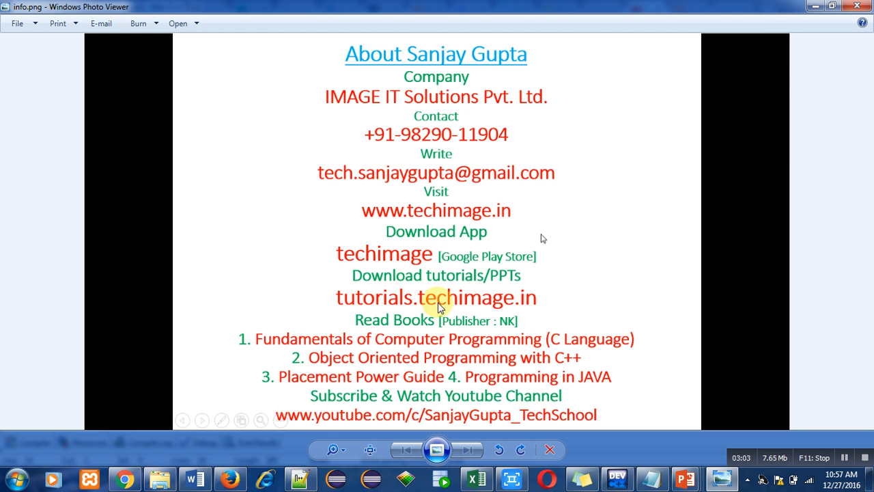
mouse_move(524, 313)
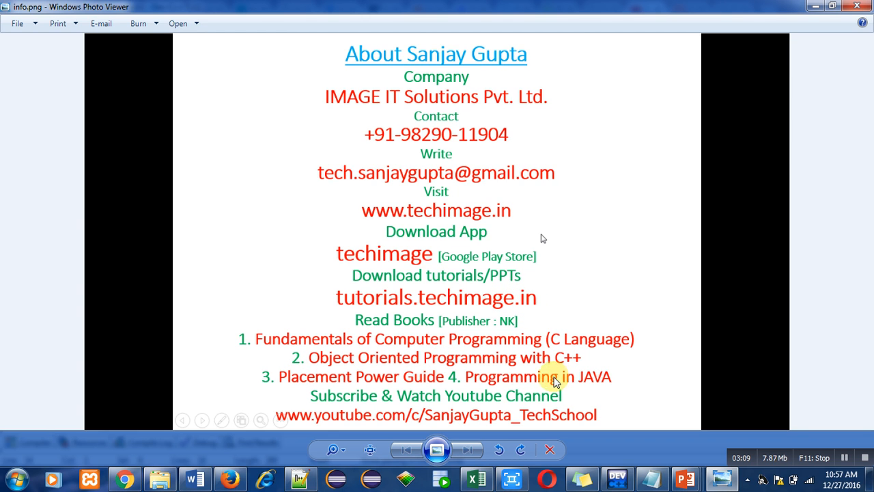
mouse_move(340, 403)
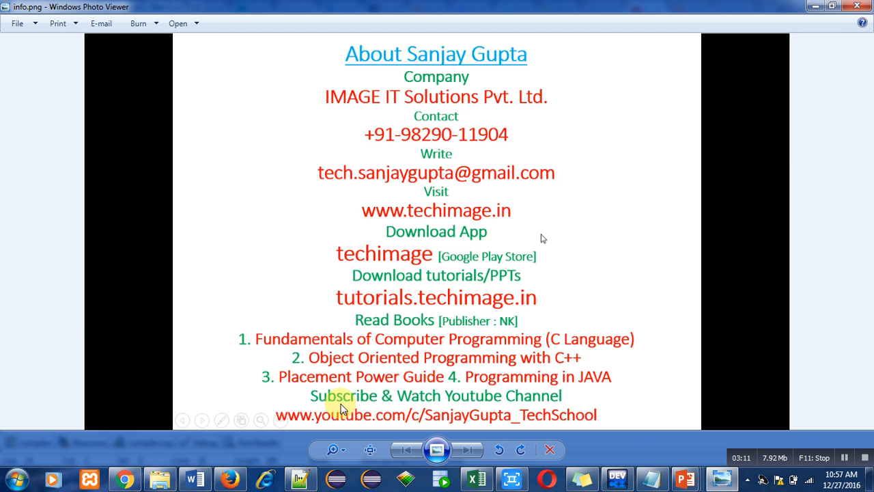
mouse_move(489, 409)
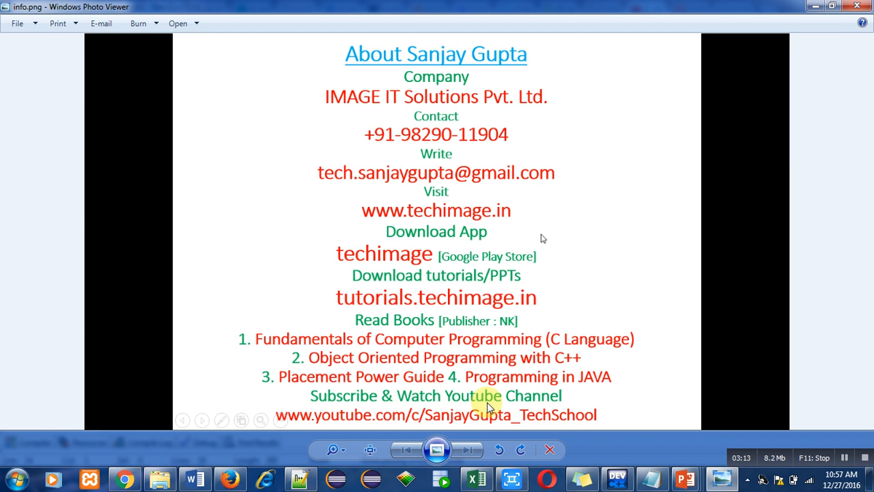
mouse_move(608, 432)
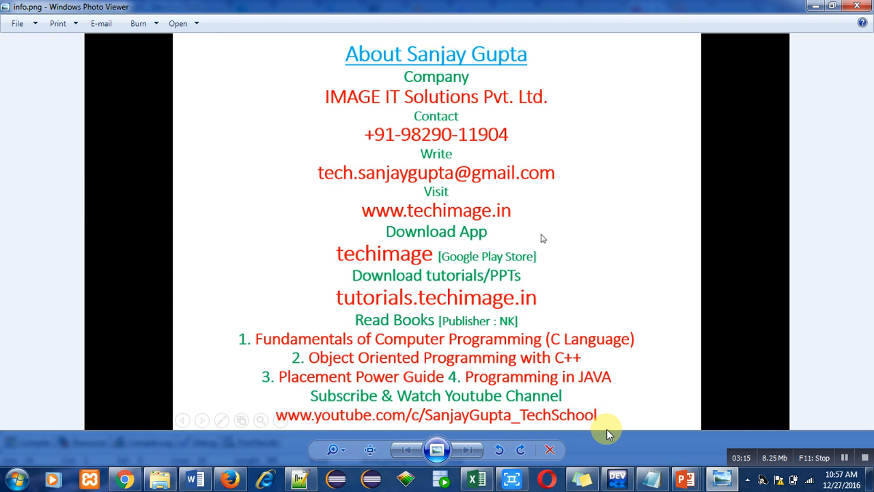